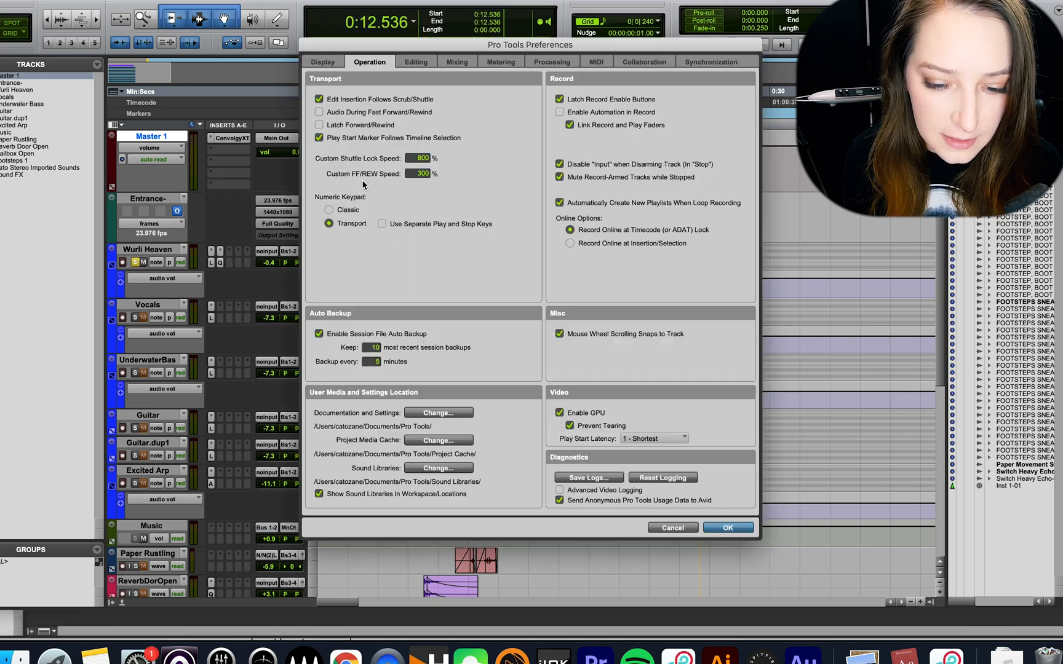
mouse_move(352, 73)
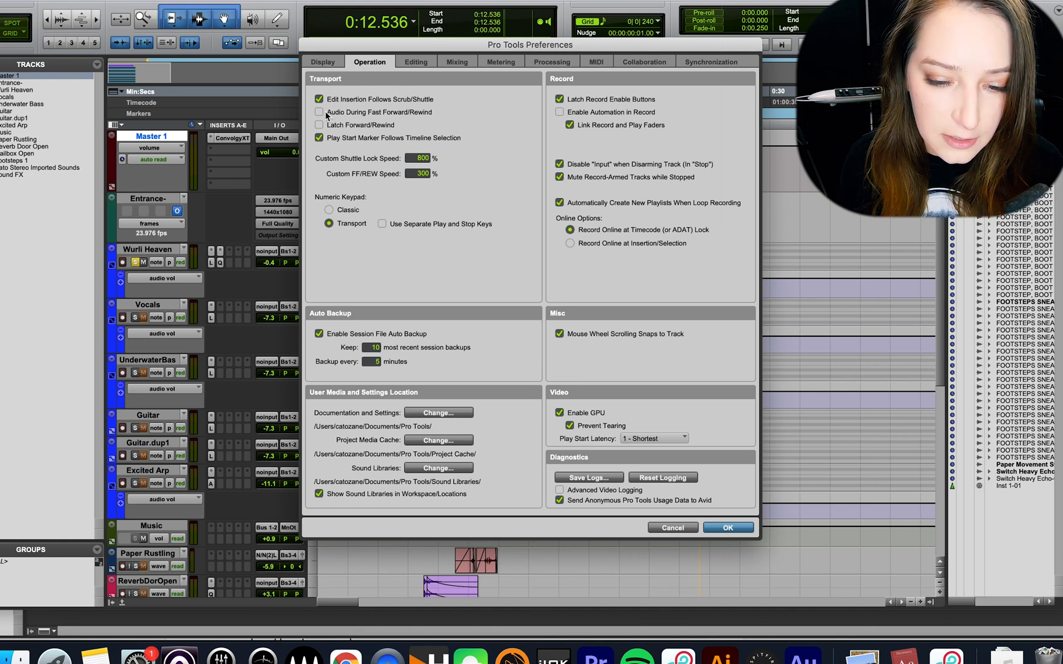
Leave Audio During Fast Forward/Rewind off, enable Latch Forward/Rewind, and confirm the Operation preferences
click(319, 112)
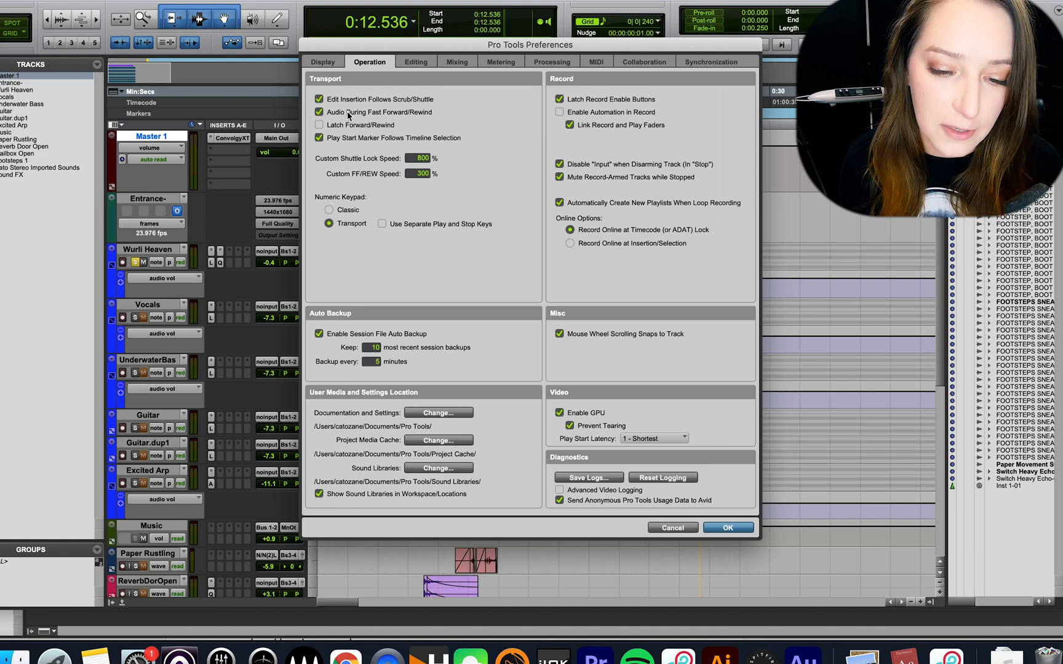
click(318, 112)
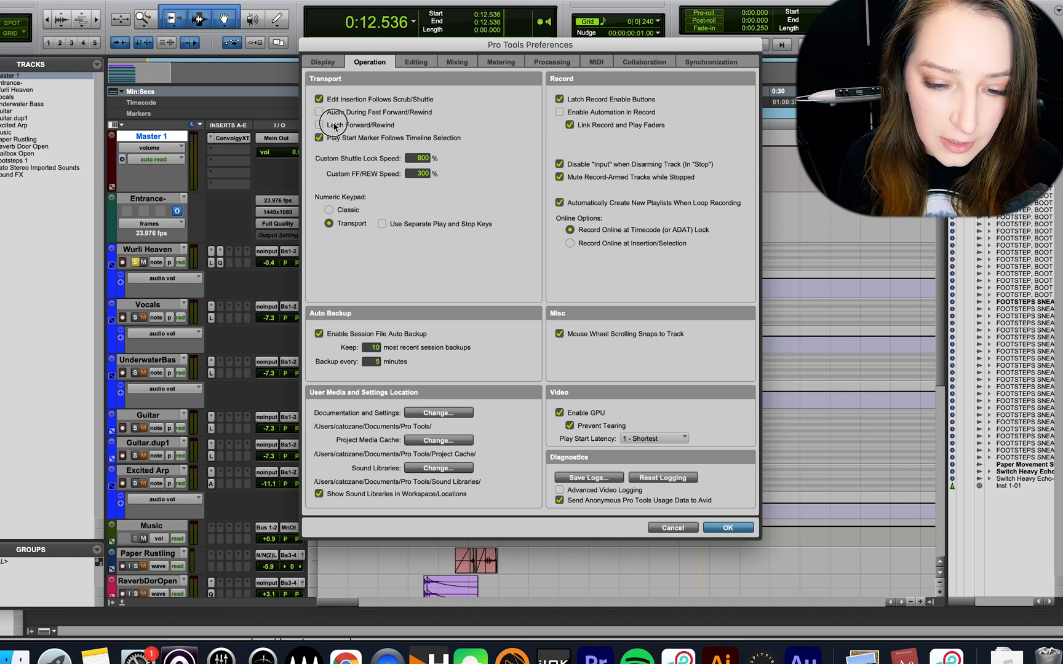
click(318, 126)
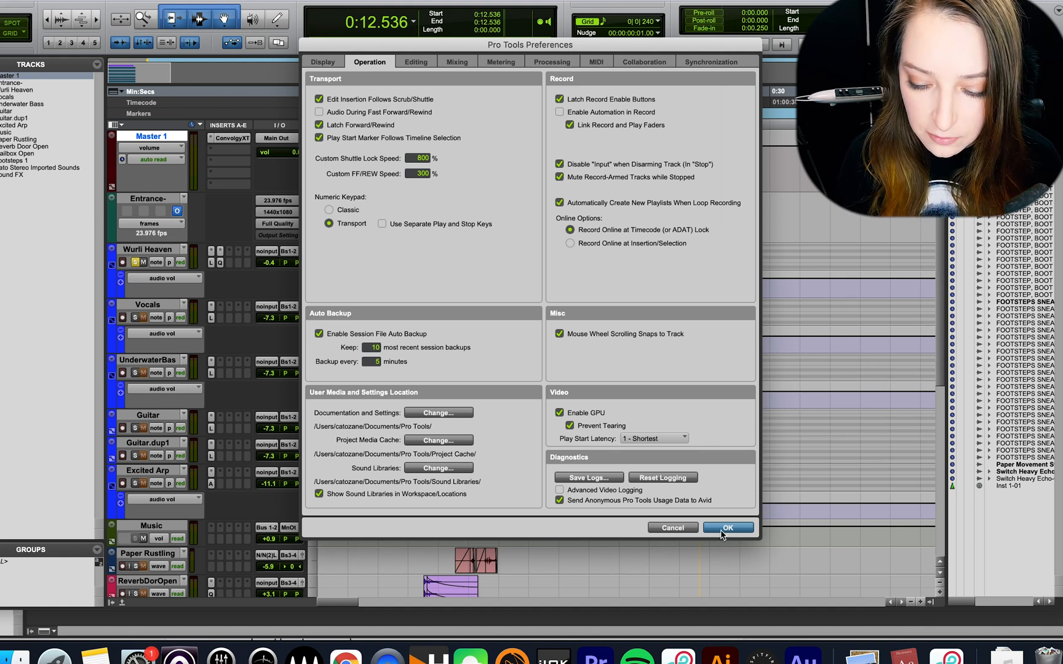
click(728, 528)
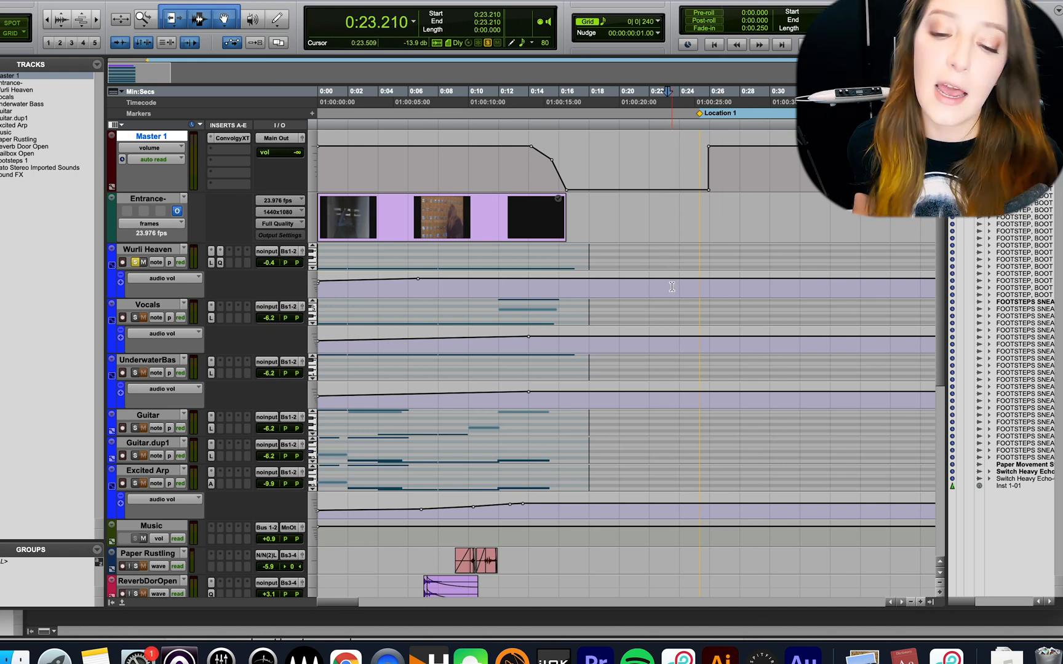
Place the playback position in the Edit window near 0:12.5 before fast-forwarding
click(738, 44)
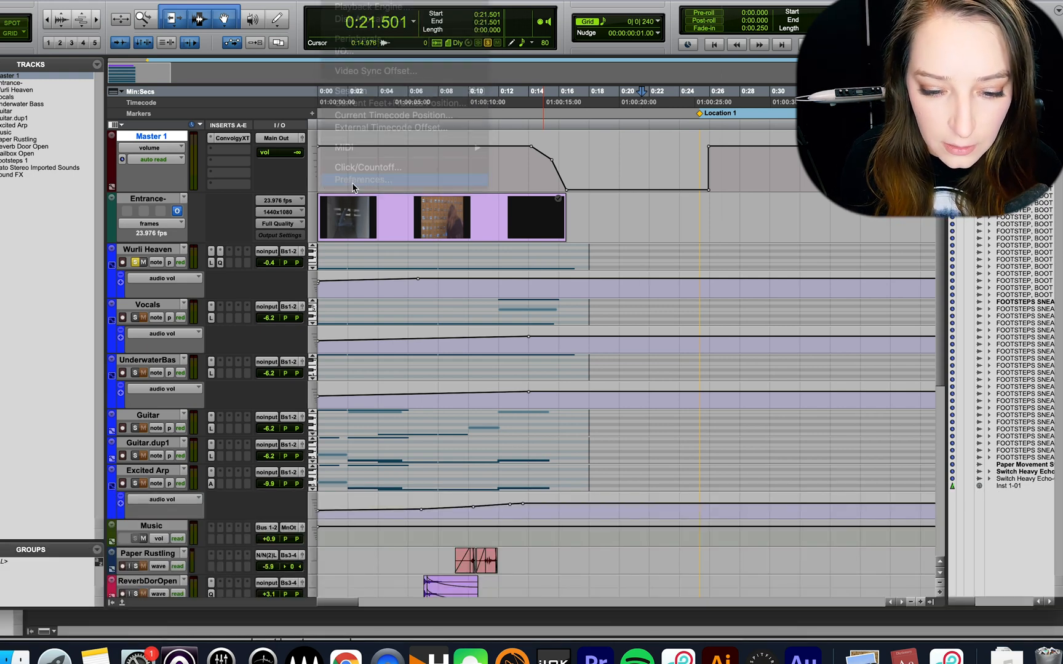
In Preferences, enable Audio During Fast Forward/Rewind, disable Latch Forward/Rewind, and confirm
click(362, 180)
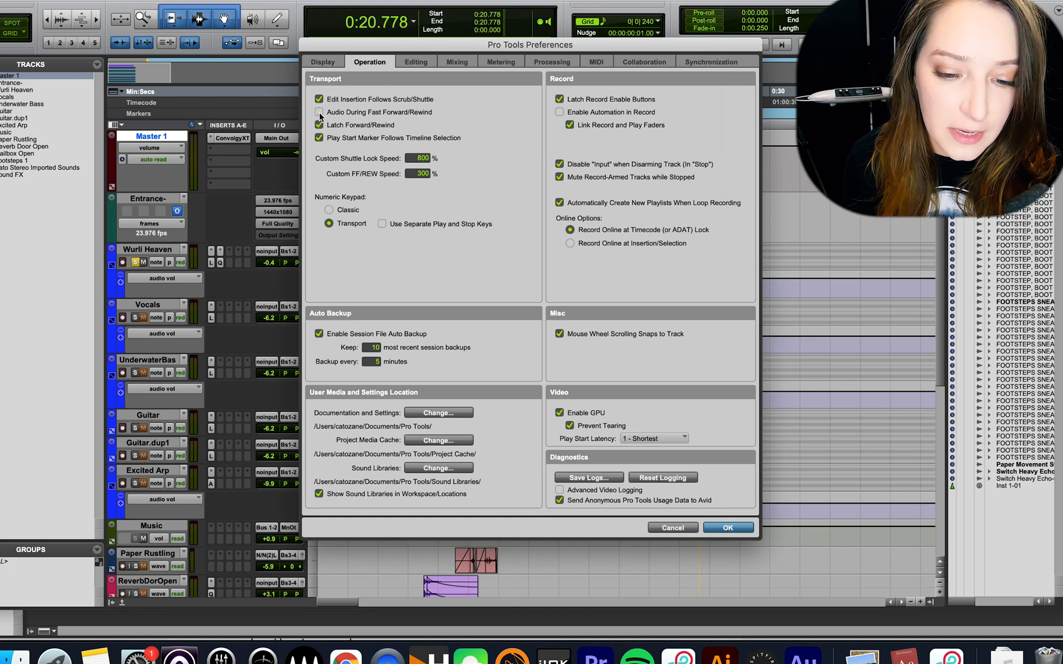
click(319, 113)
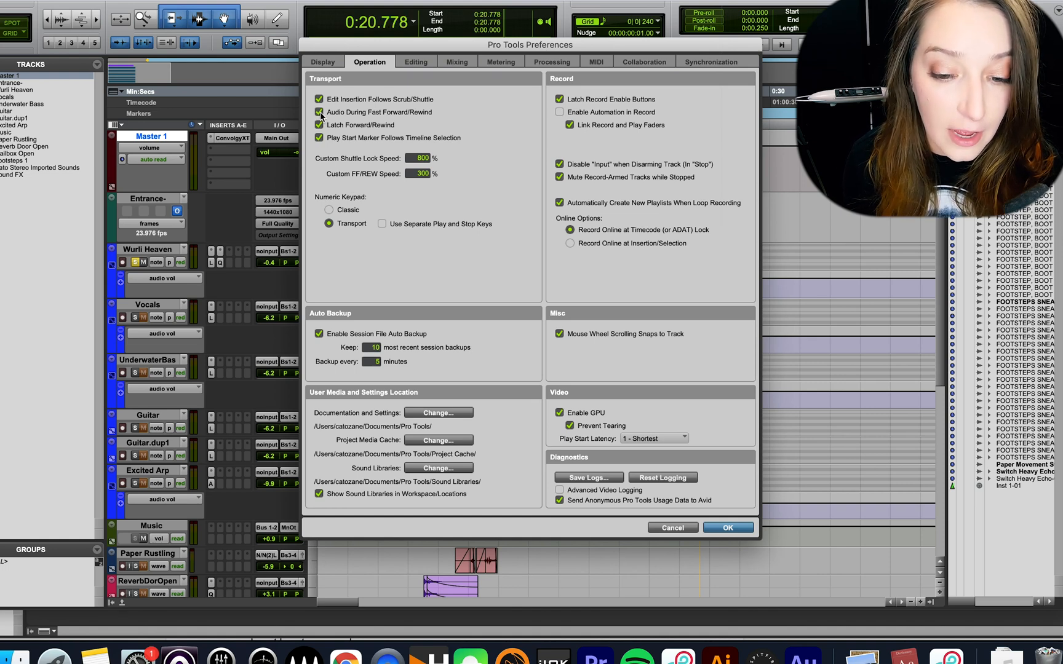
click(319, 126)
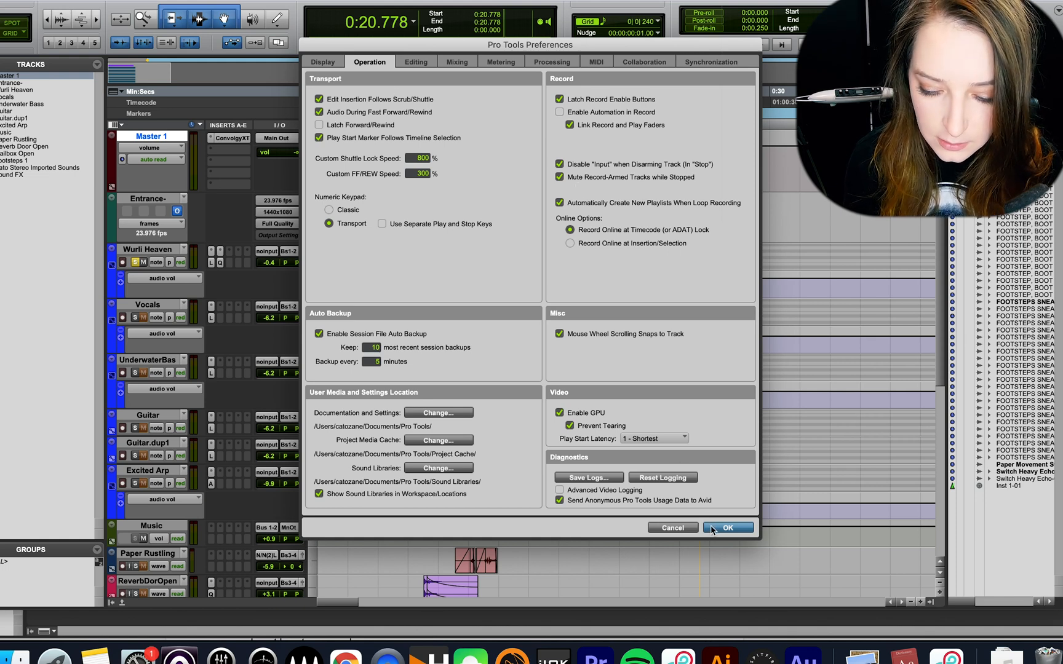
click(728, 528)
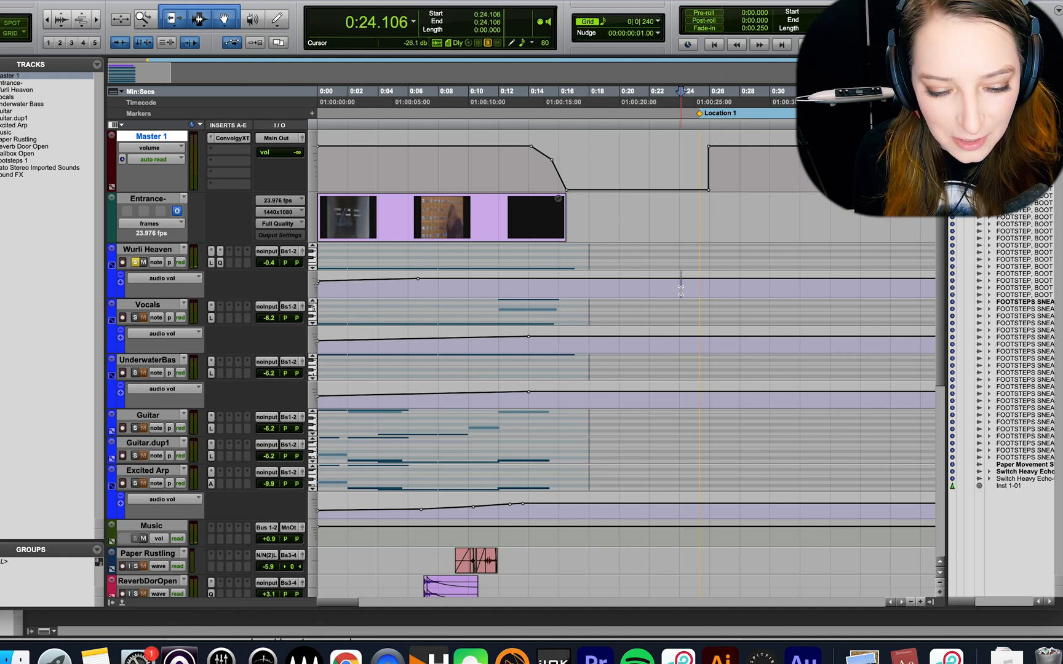
Bring up the Setup menu to reach Preferences again
click(360, 2)
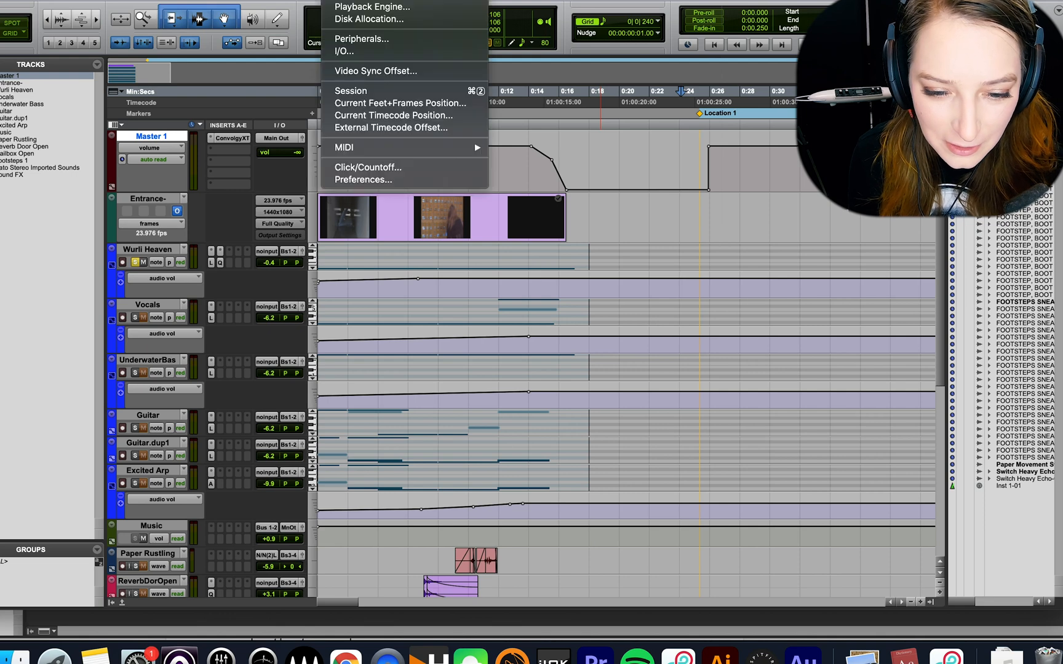
In Preferences, toggle Latch and Audio During FF/REW so both end up off, and confirm
click(363, 180)
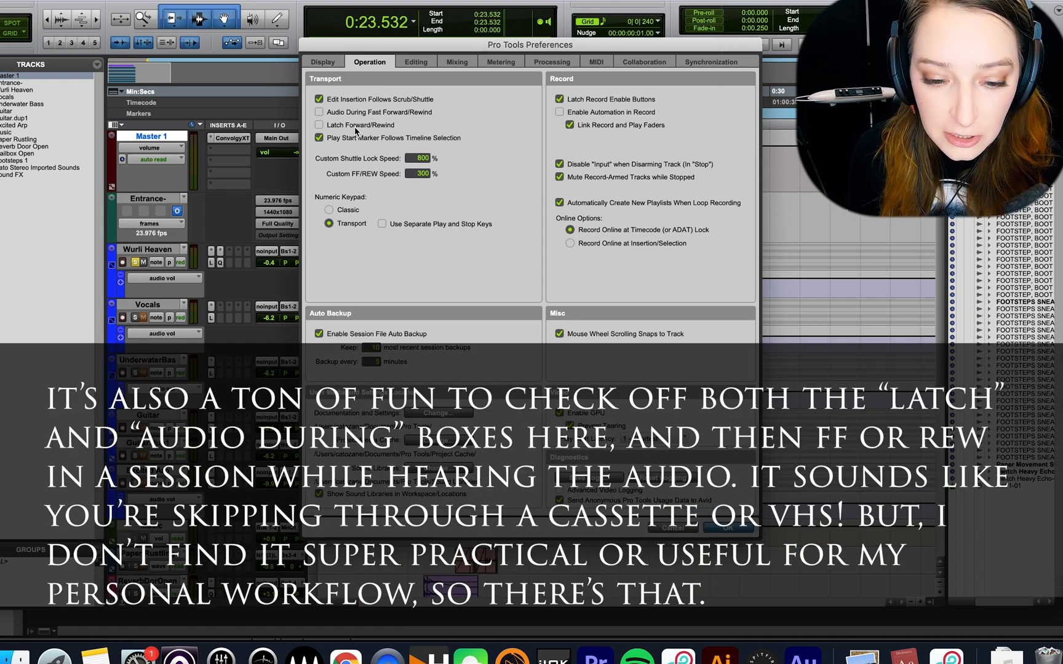
click(318, 125)
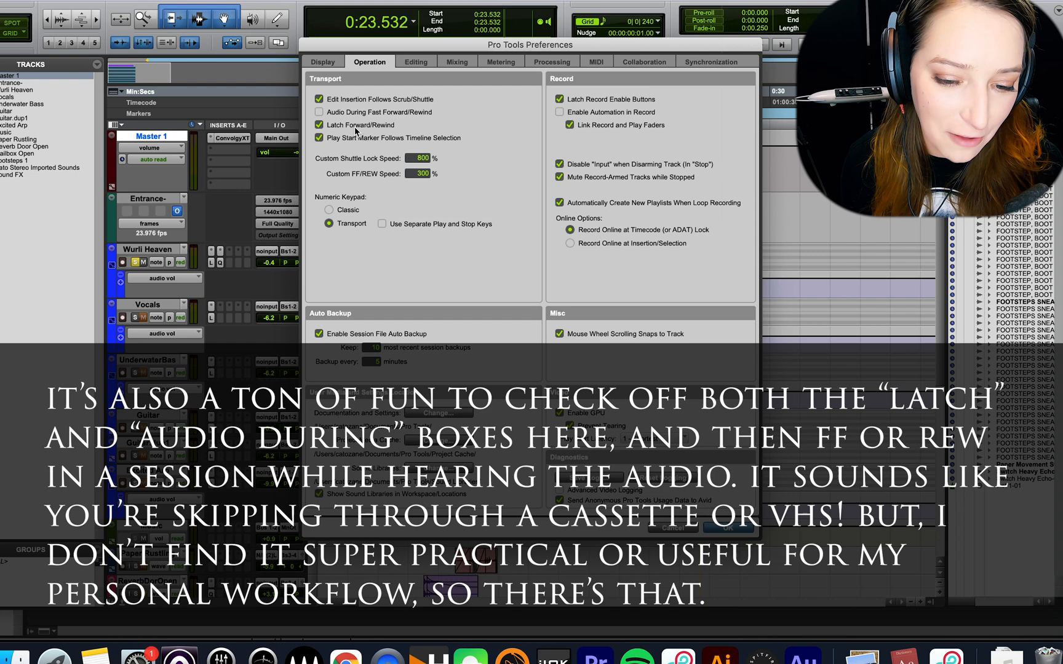
click(320, 112)
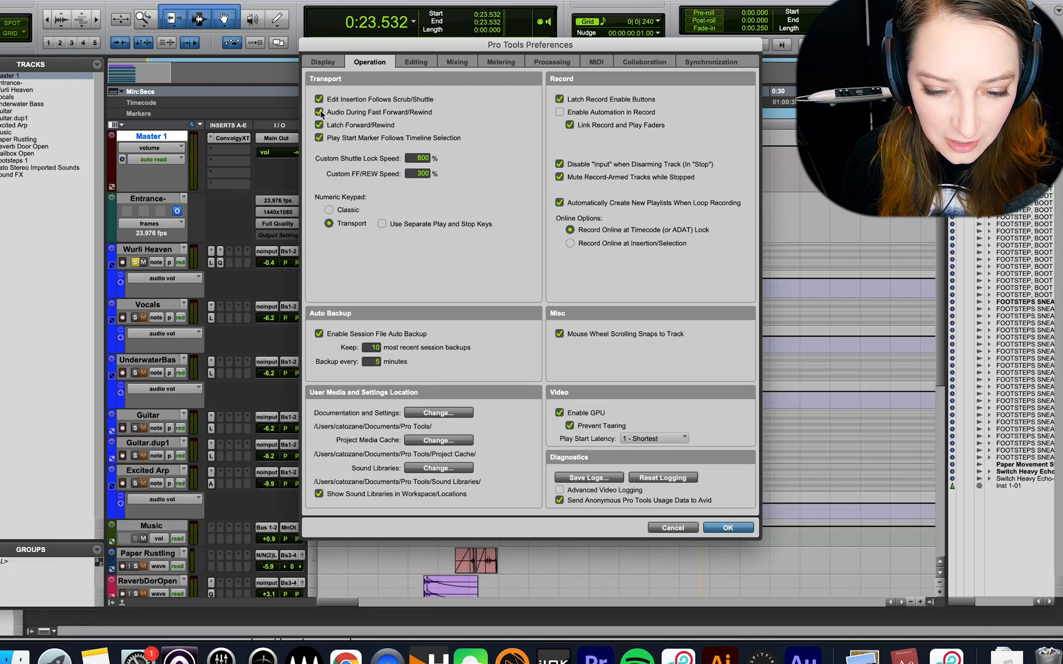
click(320, 112)
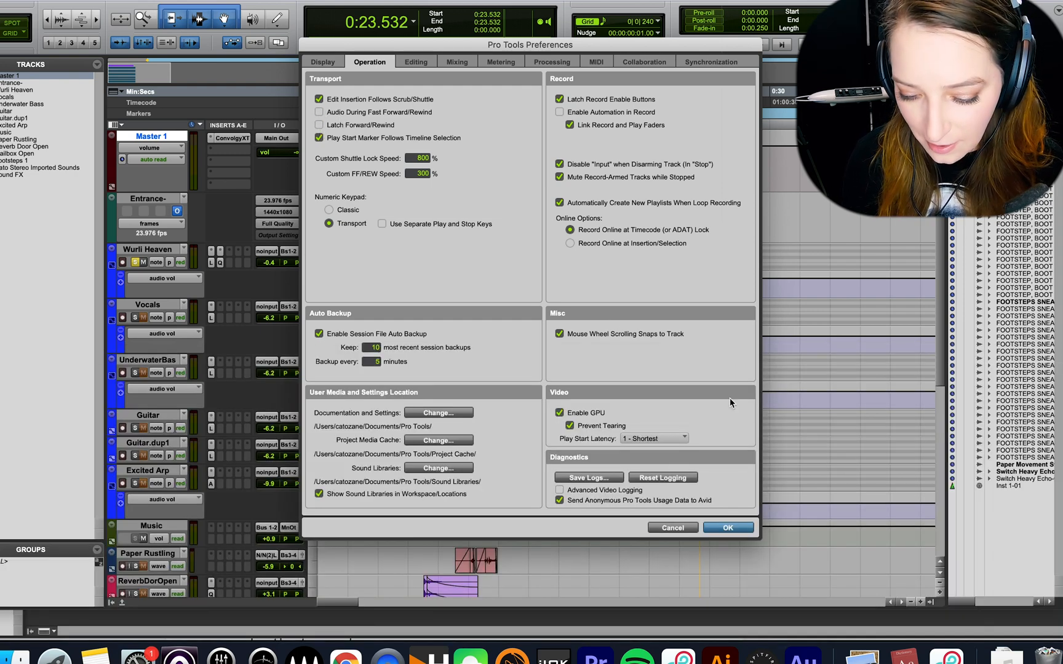
click(728, 528)
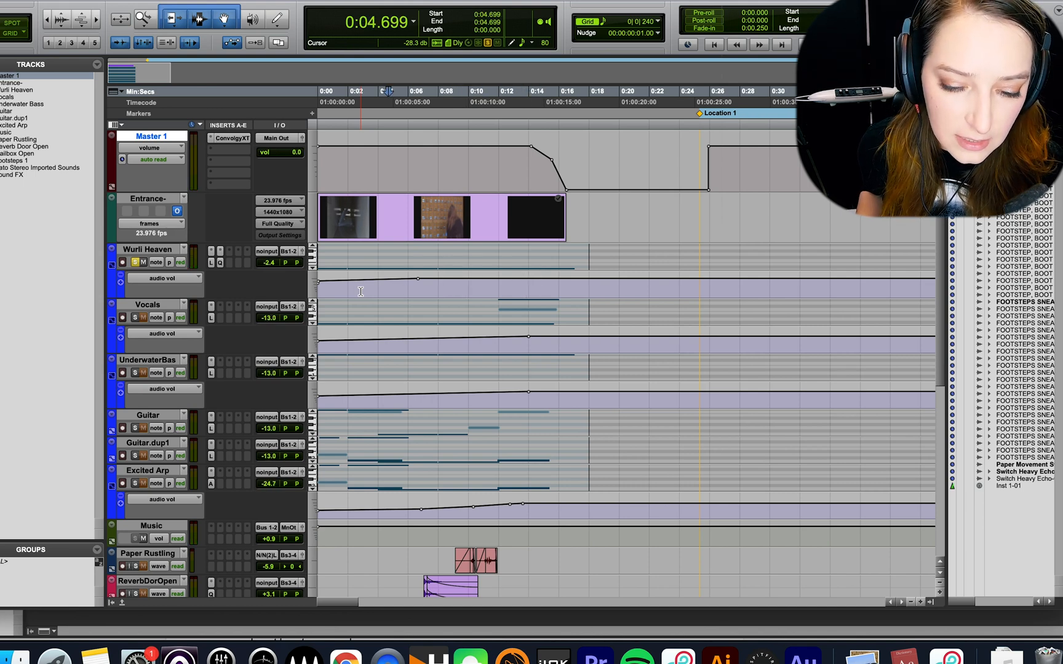
Set the playback position to about 0:09 in the timeline
click(452, 91)
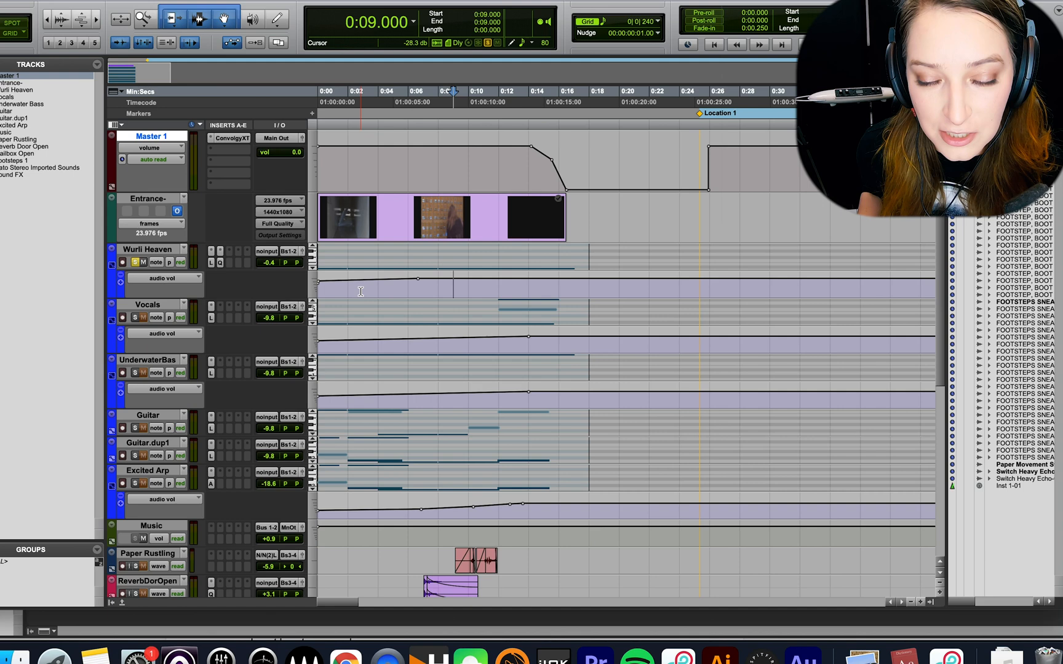